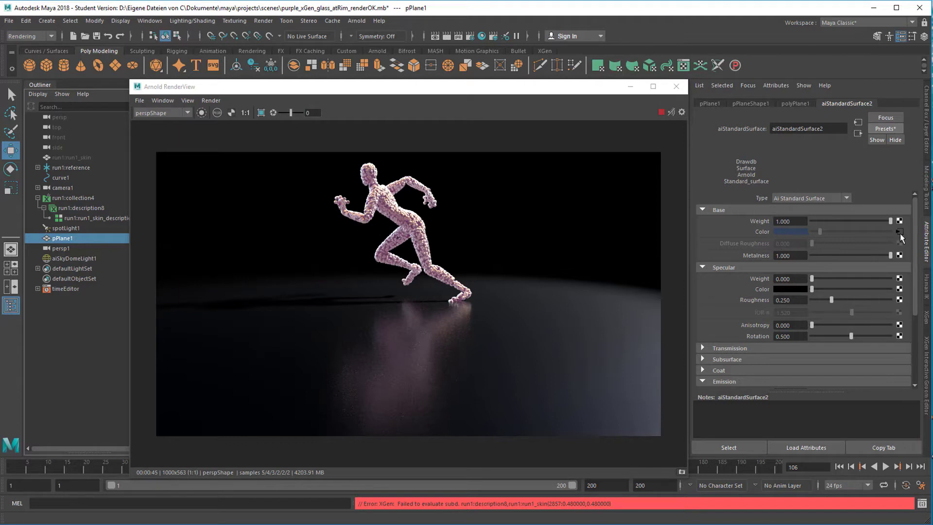
Step: Open the ramp1 texture connected to the ground shader's Base Color
{"action": "left_click", "coordinate": [901, 232]}
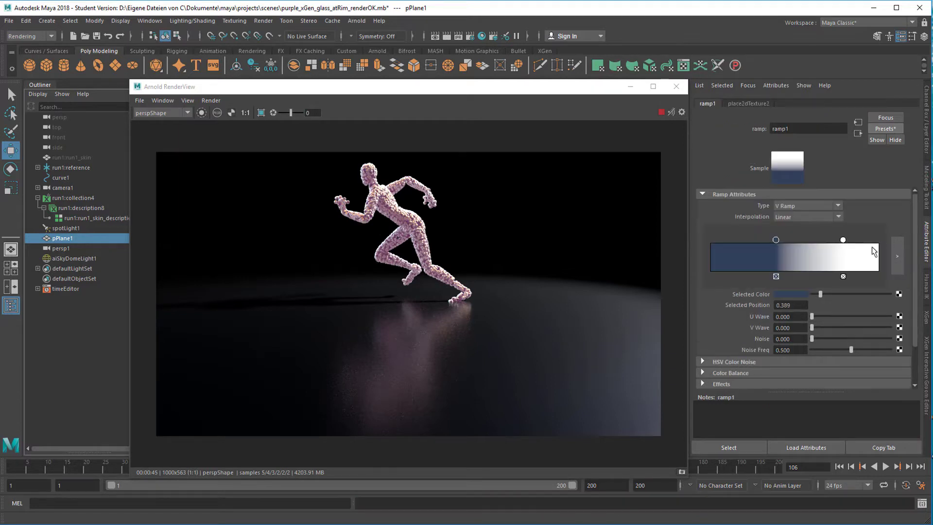
{"action": "mouse_move", "coordinate": [609, 308]}
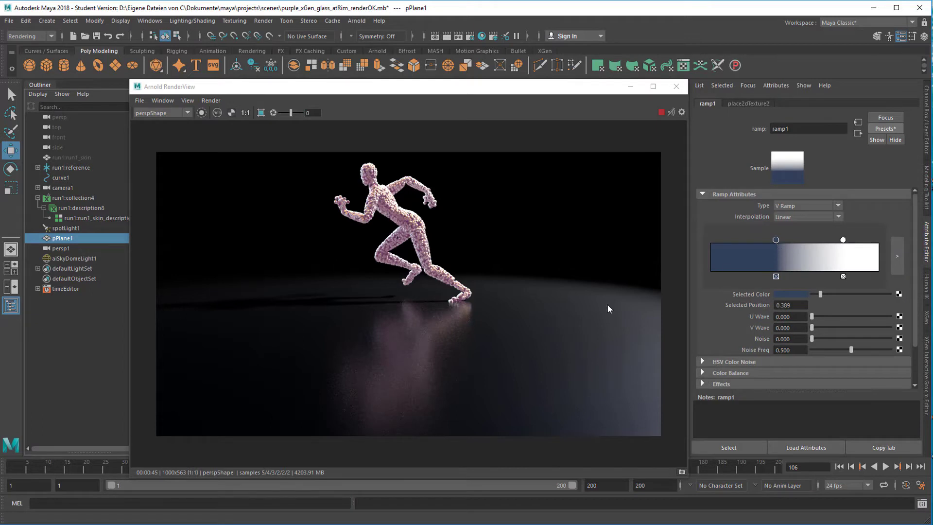
{"action": "mouse_move", "coordinate": [835, 178]}
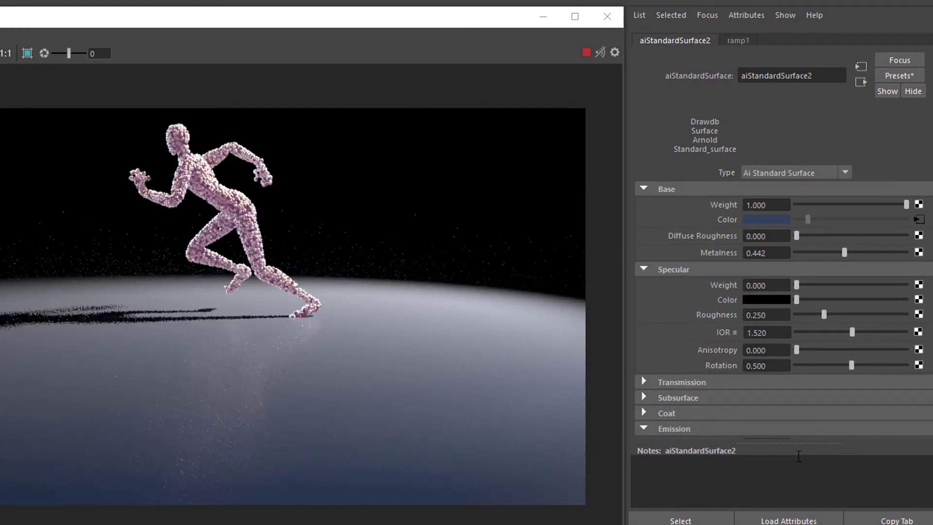
{"action": "mouse_move", "coordinate": [607, 187]}
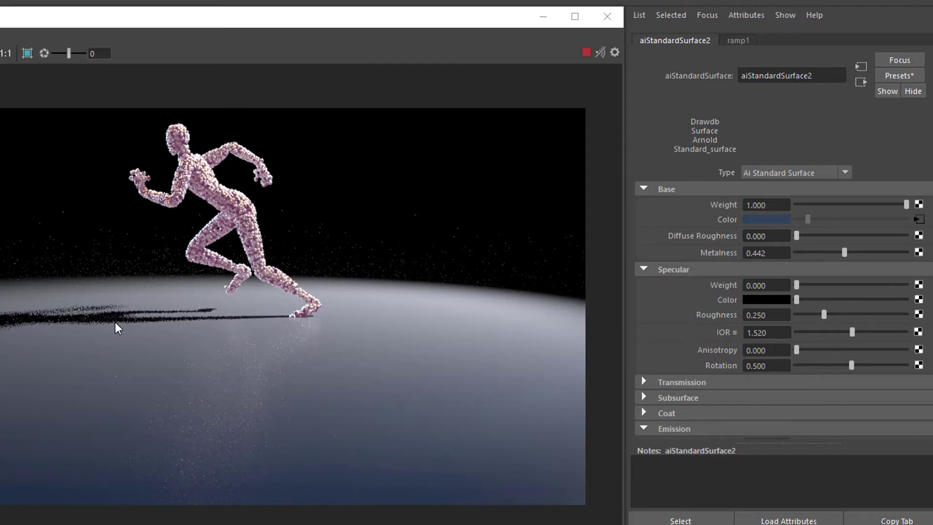
{"action": "mouse_move", "coordinate": [464, 391]}
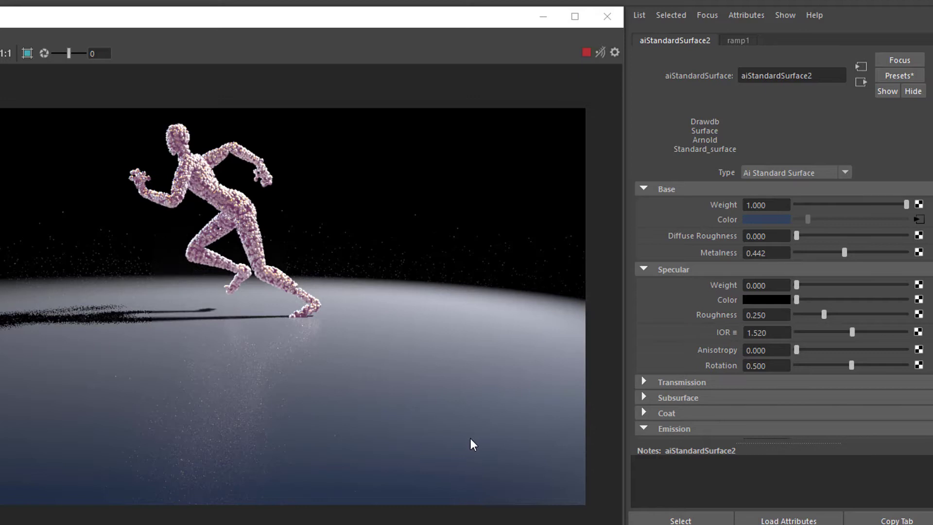
{"action": "mouse_move", "coordinate": [607, 387]}
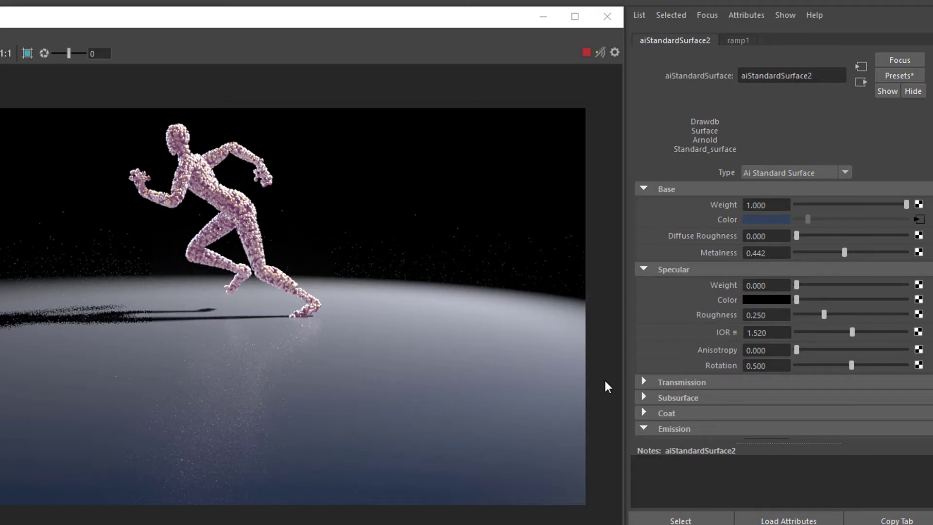
{"action": "mouse_move", "coordinate": [560, 412]}
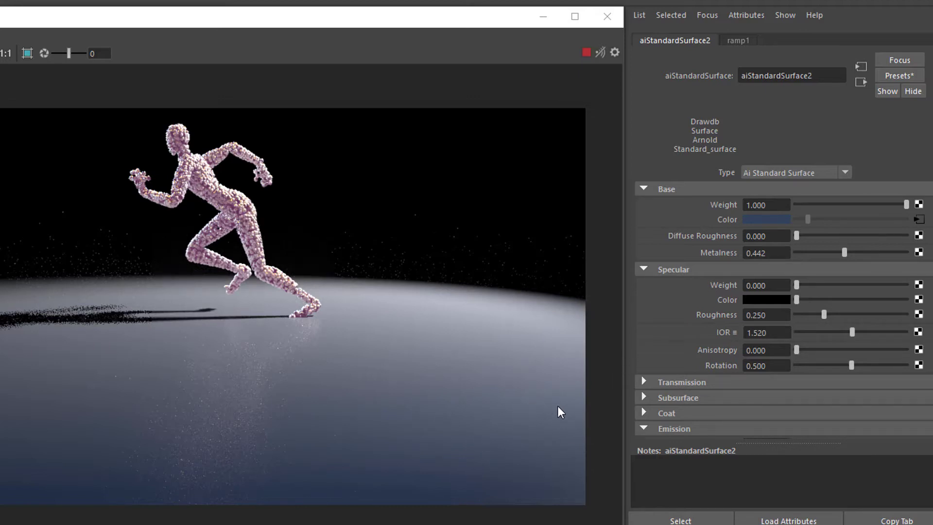
{"action": "mouse_move", "coordinate": [845, 266]}
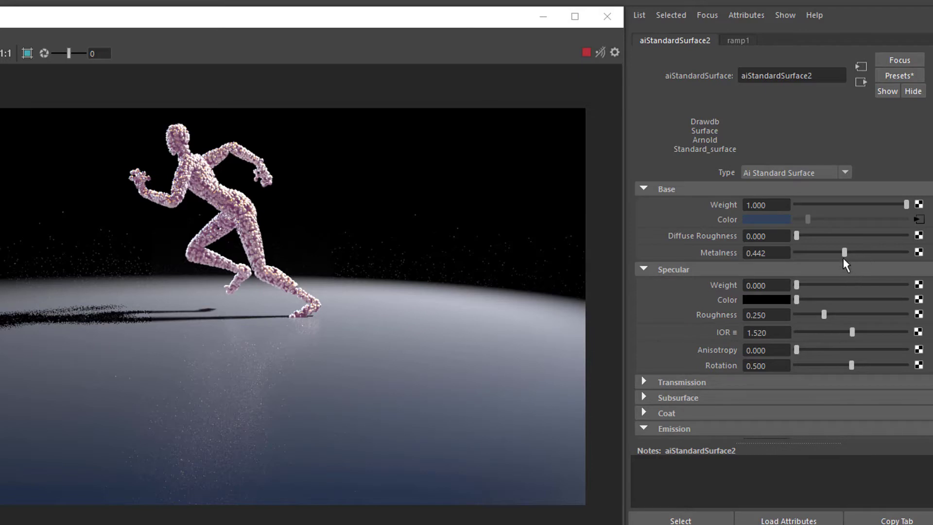
{"action": "mouse_move", "coordinate": [648, 277]}
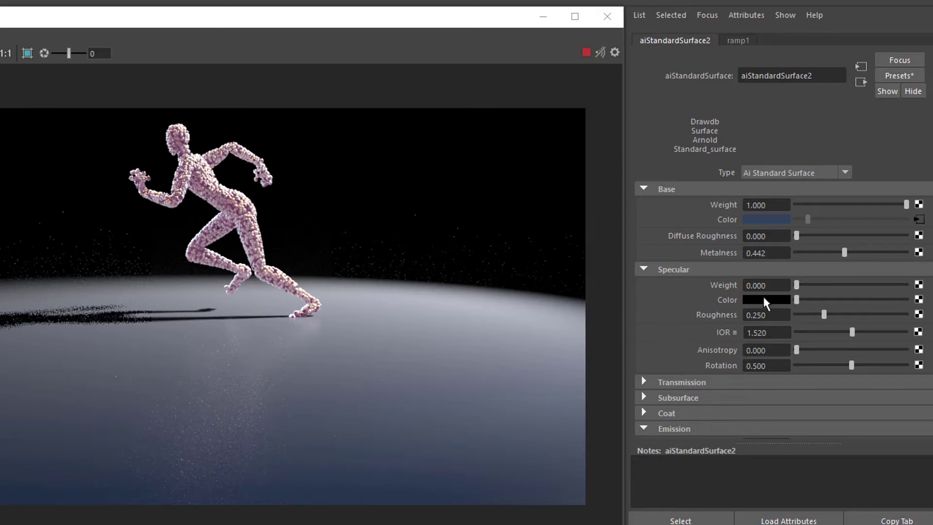
{"action": "mouse_move", "coordinate": [799, 298]}
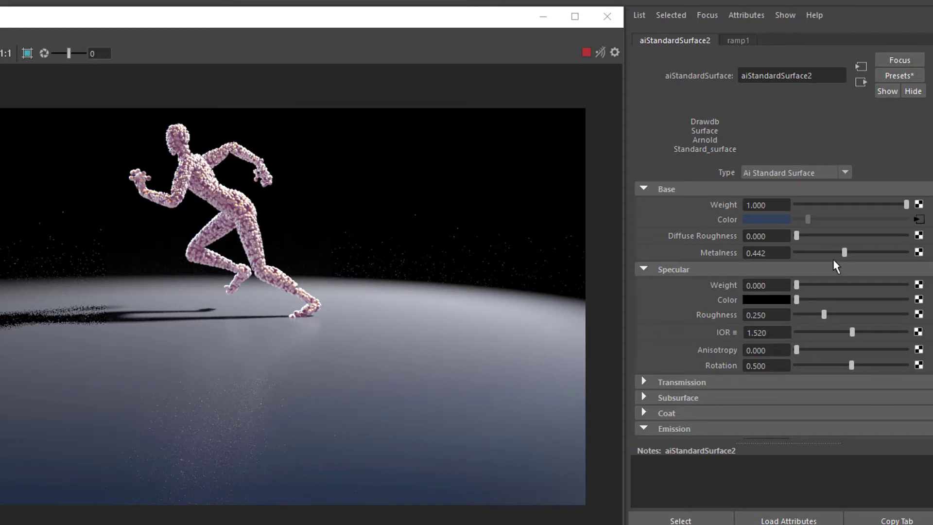
{"action": "mouse_move", "coordinate": [848, 257]}
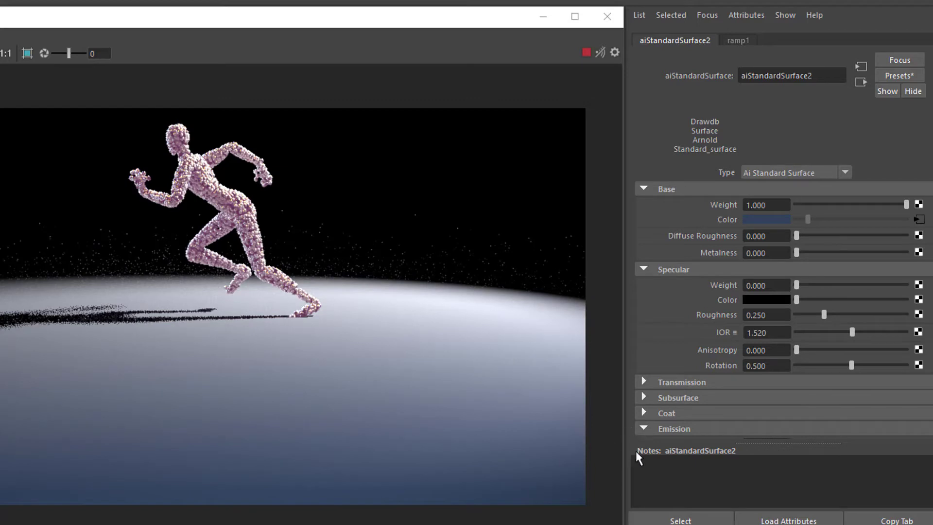
{"action": "mouse_move", "coordinate": [805, 296]}
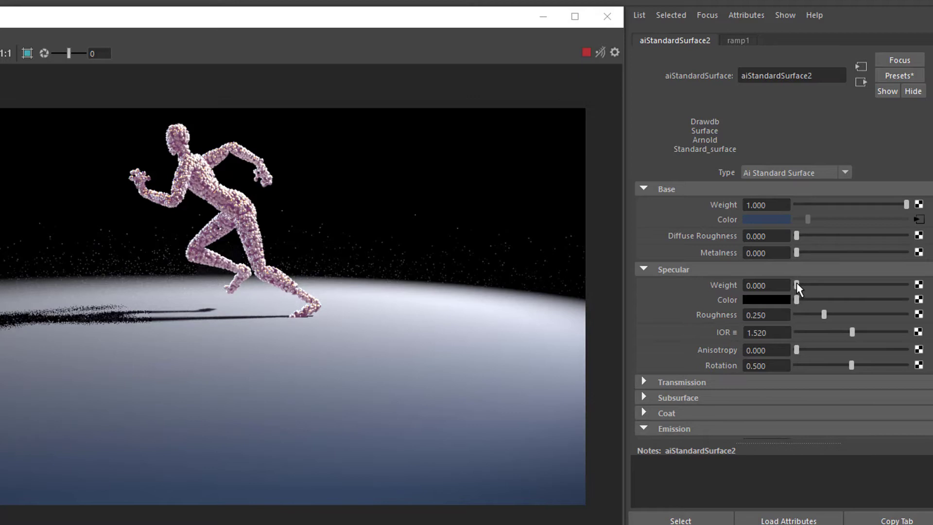
{"action": "mouse_move", "coordinate": [780, 143]}
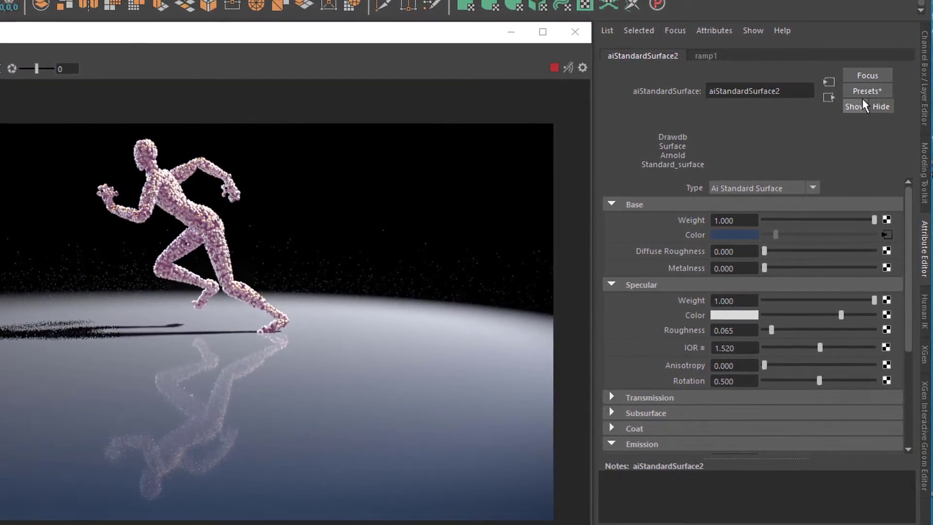
Step: Bring up the shader presets list for the ground shader
{"action": "left_click", "coordinate": [867, 90]}
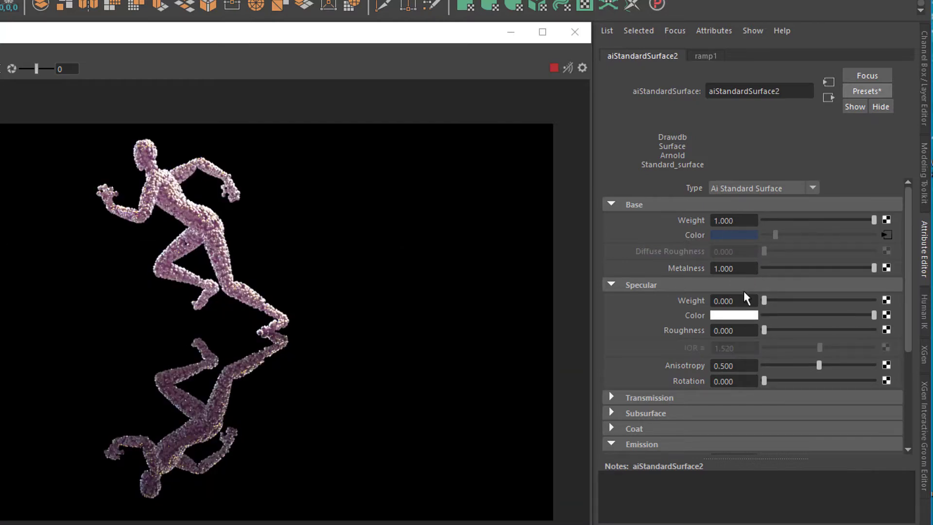
{"action": "mouse_move", "coordinate": [774, 234]}
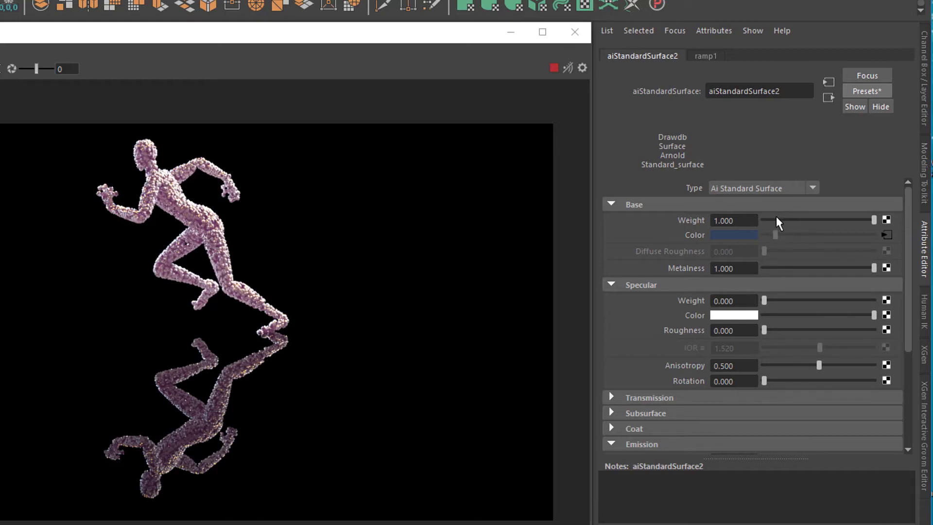
{"action": "mouse_move", "coordinate": [775, 220]}
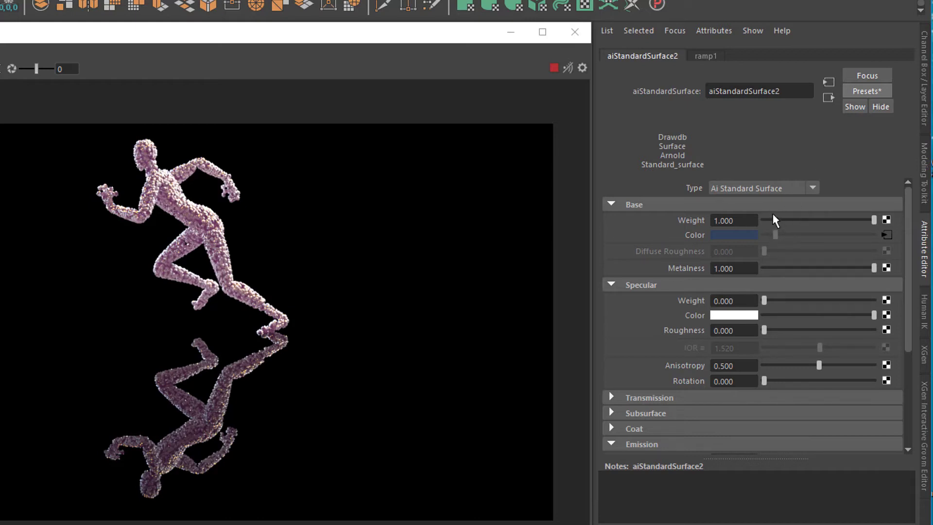
{"action": "mouse_move", "coordinate": [808, 157]}
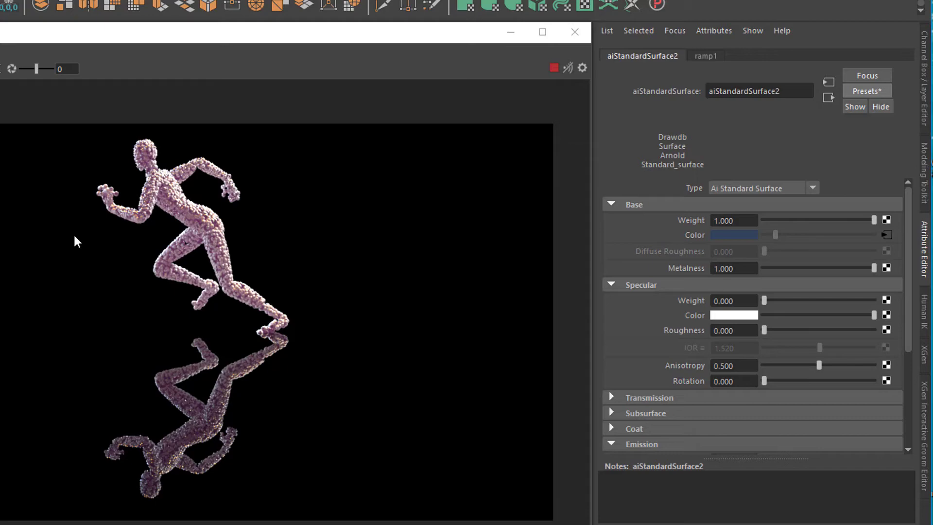
{"action": "mouse_move", "coordinate": [401, 311]}
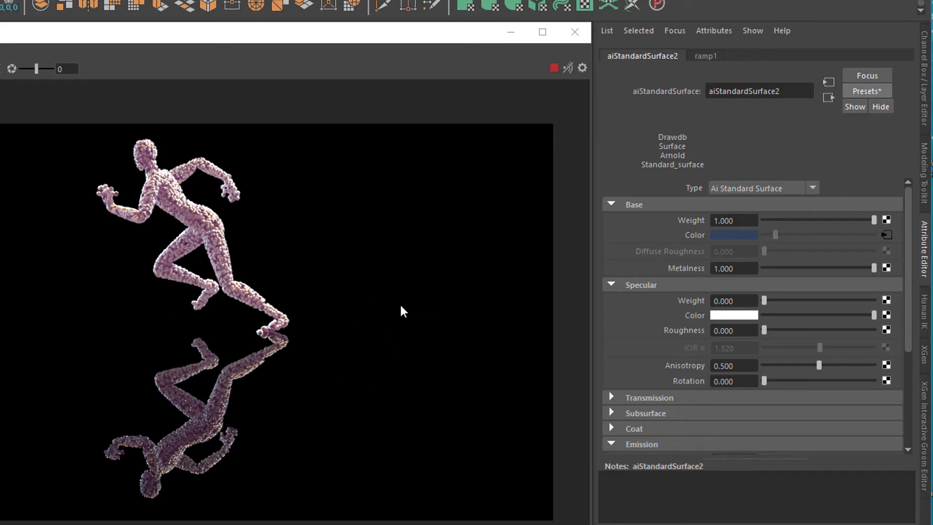
{"action": "mouse_move", "coordinate": [414, 412]}
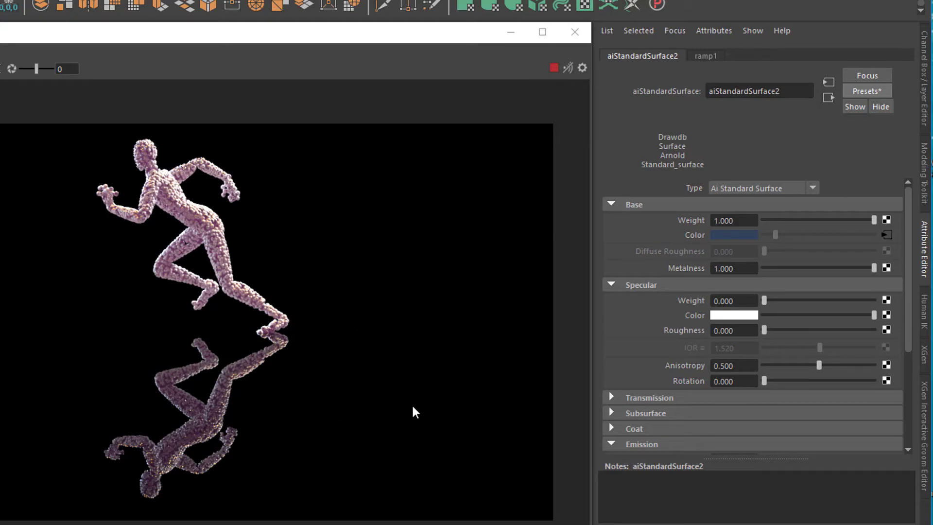
{"action": "mouse_move", "coordinate": [705, 247]}
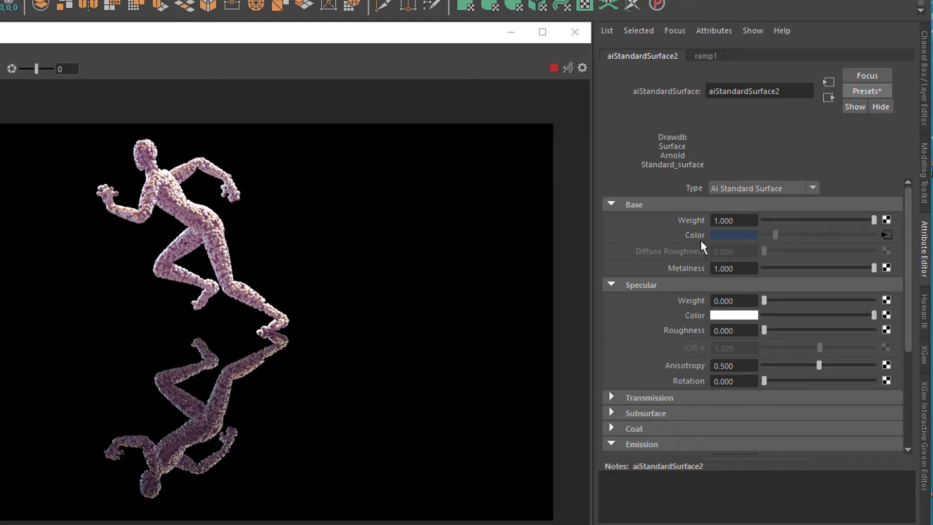
{"action": "mouse_move", "coordinate": [554, 249]}
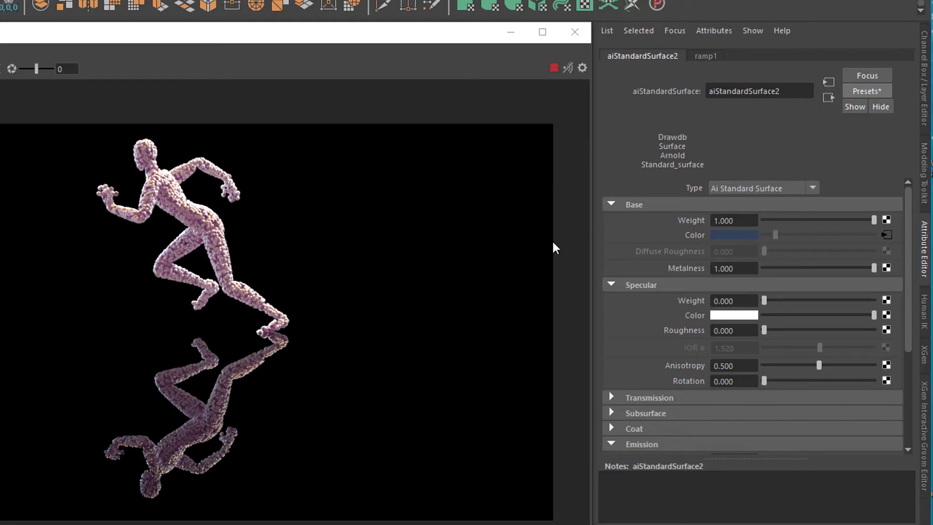
{"action": "mouse_move", "coordinate": [832, 120]}
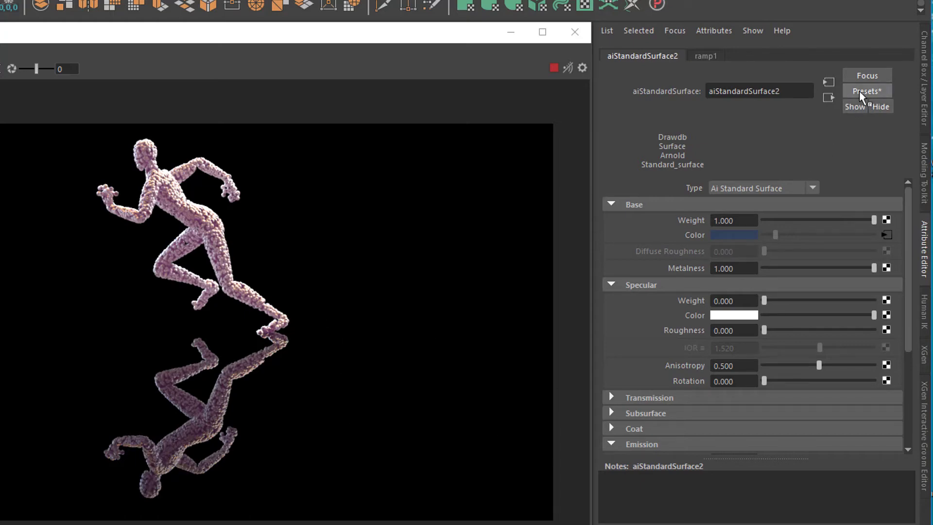
Step: Reopen the Presets list to choose a different ground shader preset
{"action": "left_click", "coordinate": [867, 90]}
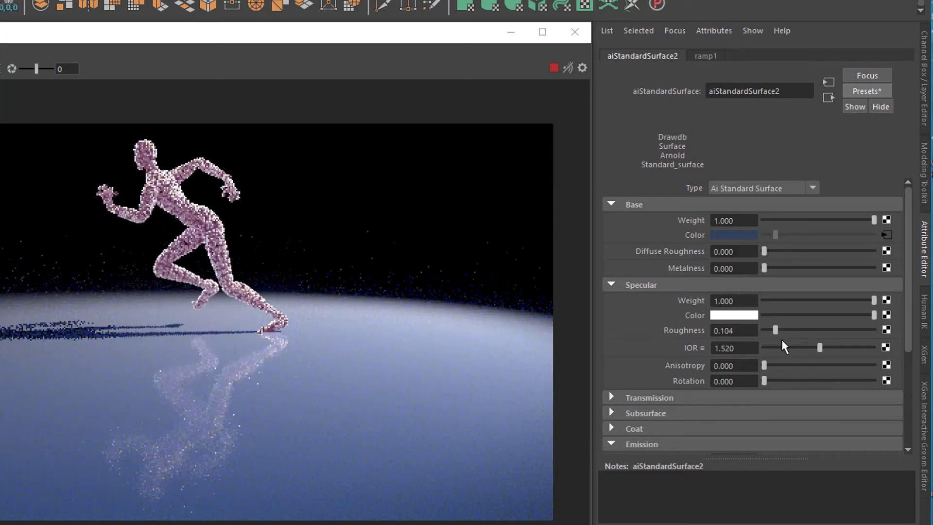
Step: Reopen the Presets list, from Balloon to Wax, for the ground shader
{"action": "left_click", "coordinate": [866, 91]}
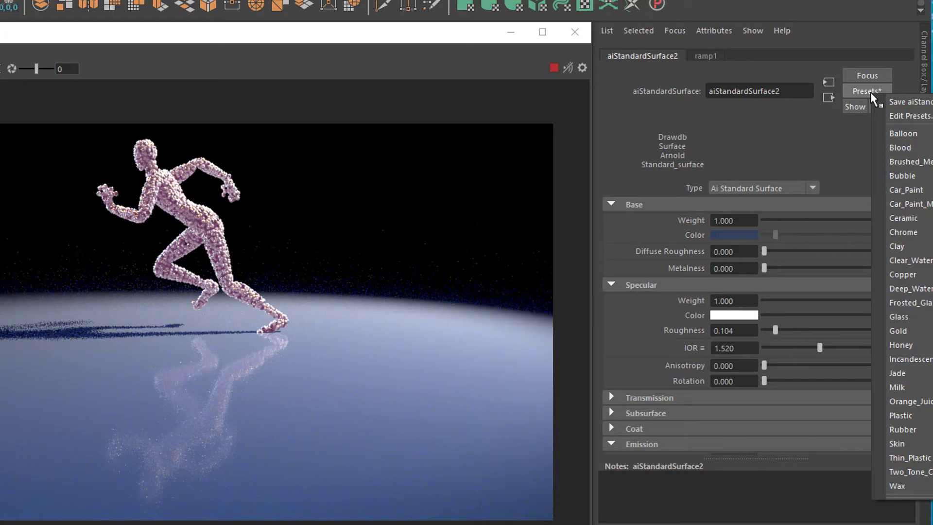
Step: Replace the ground shader settings with the Gold preset
{"action": "left_click", "coordinate": [898, 330]}
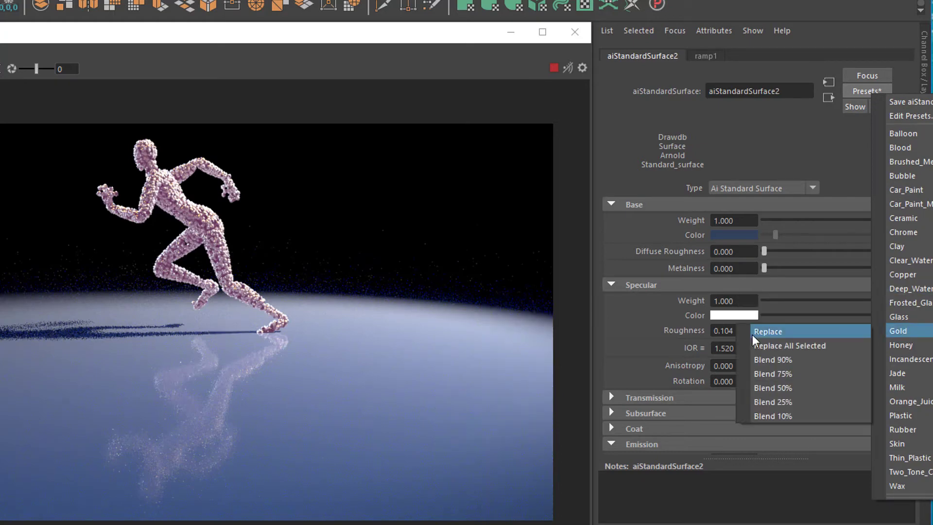
{"action": "left_click", "coordinate": [768, 330]}
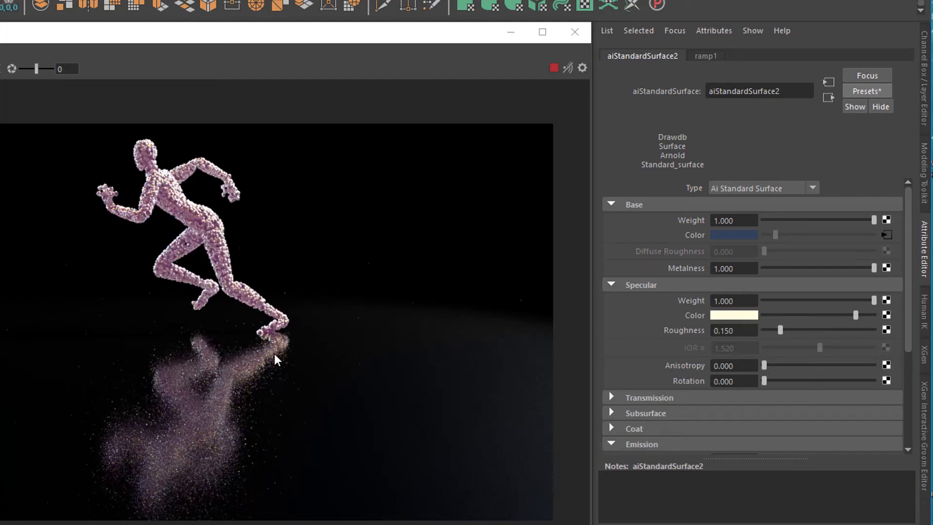
{"action": "mouse_move", "coordinate": [411, 402]}
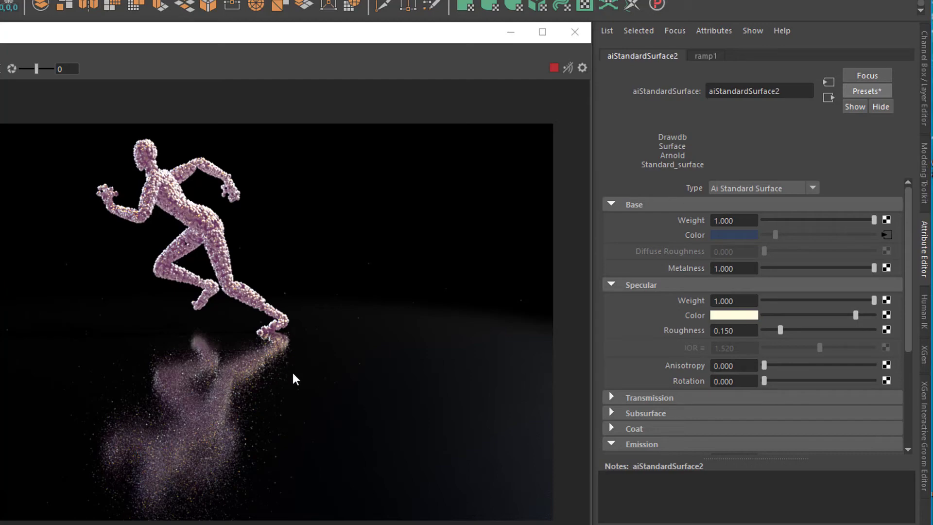
{"action": "mouse_move", "coordinate": [292, 356]}
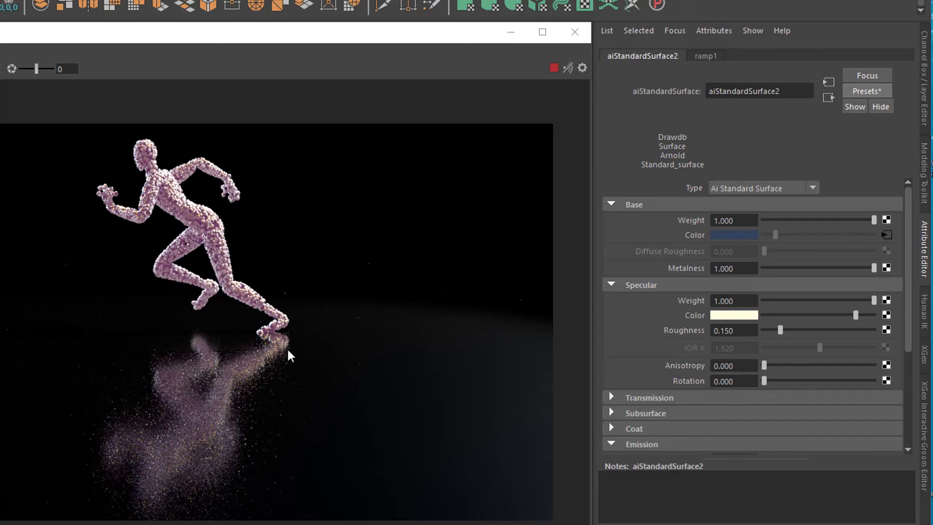
{"action": "mouse_move", "coordinate": [237, 466]}
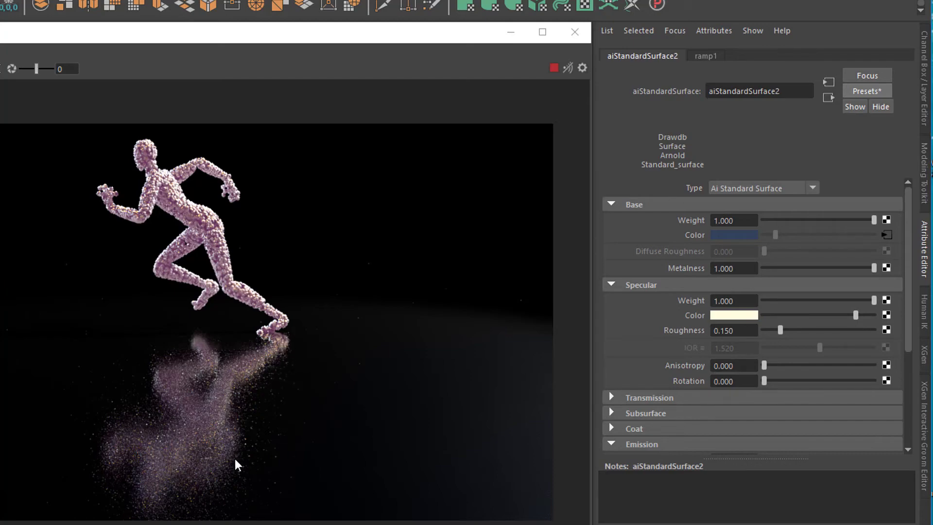
{"action": "mouse_move", "coordinate": [507, 390]}
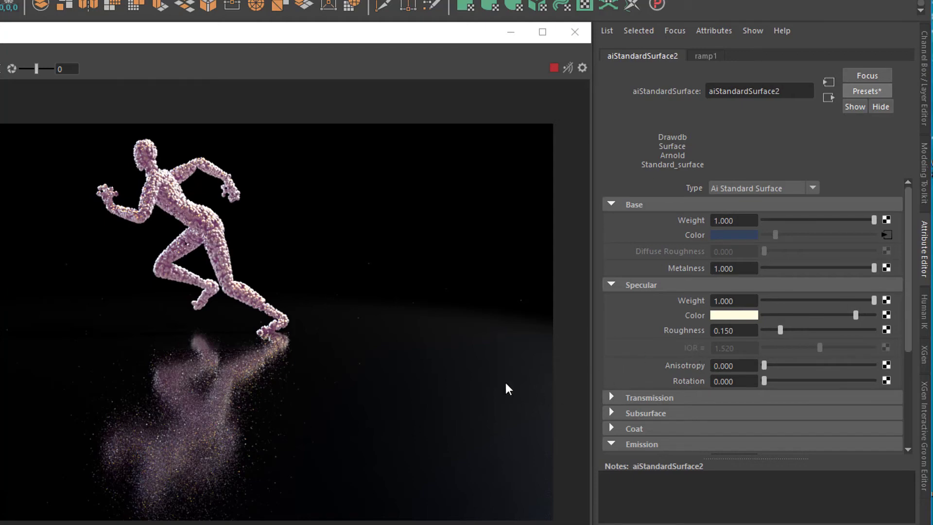
{"action": "mouse_move", "coordinate": [363, 432]}
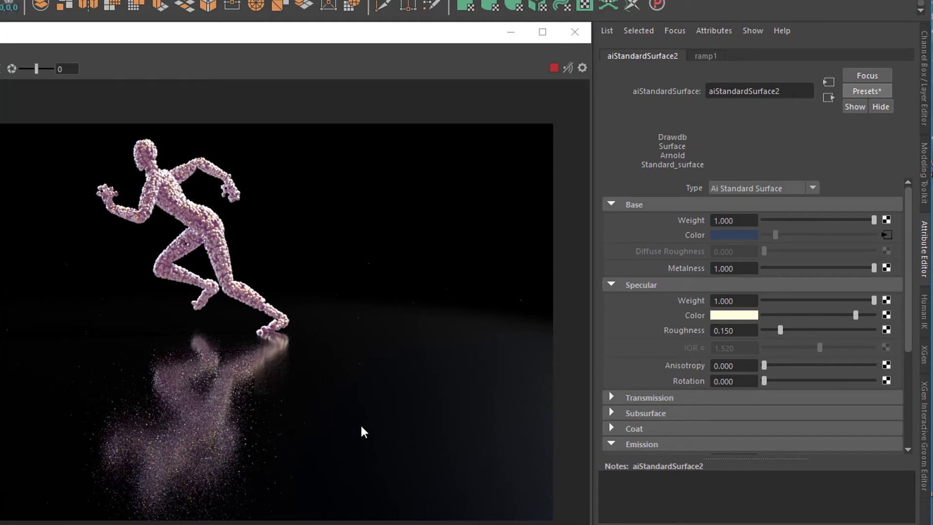
{"action": "mouse_move", "coordinate": [432, 443]}
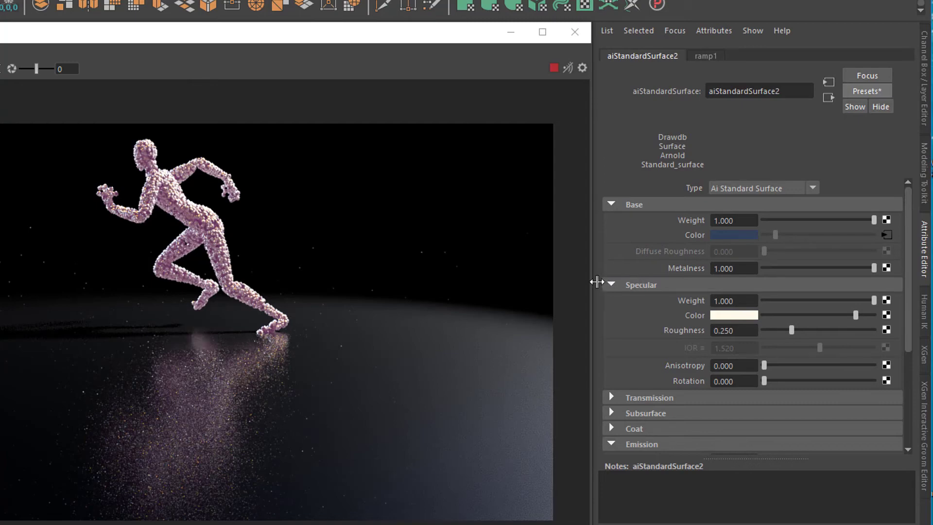
{"action": "mouse_move", "coordinate": [284, 377]}
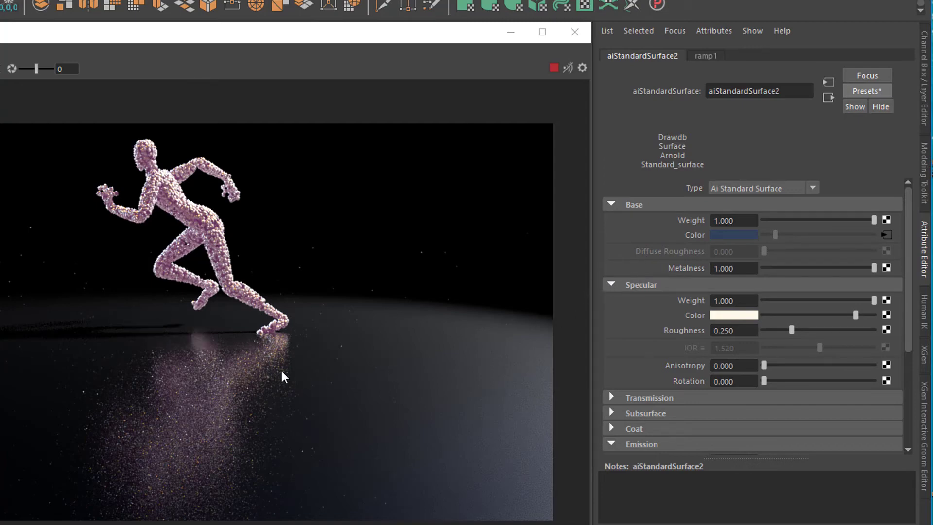
{"action": "mouse_move", "coordinate": [351, 333]}
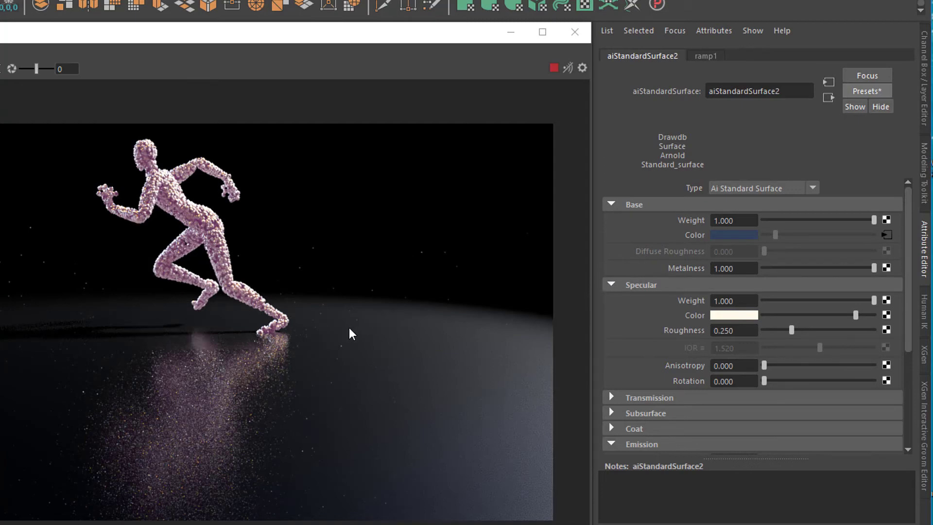
{"action": "mouse_move", "coordinate": [315, 414]}
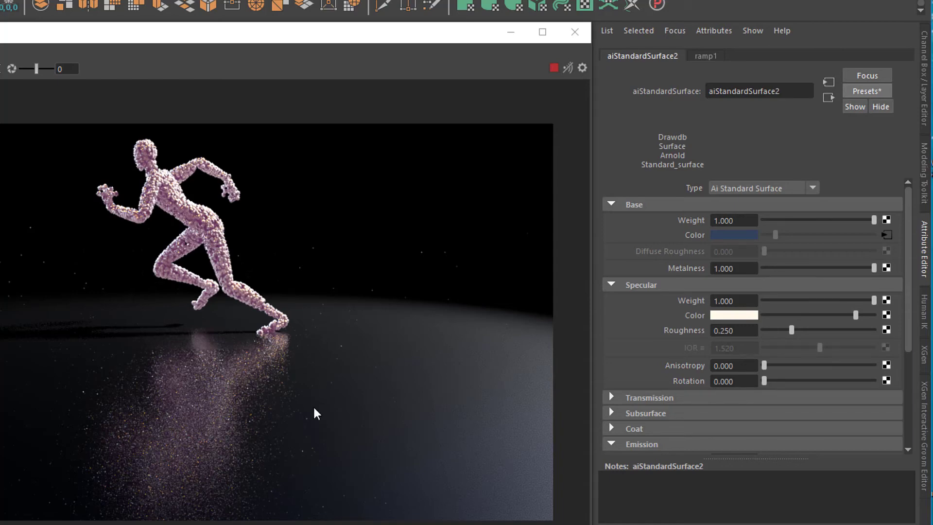
{"action": "mouse_move", "coordinate": [101, 374]}
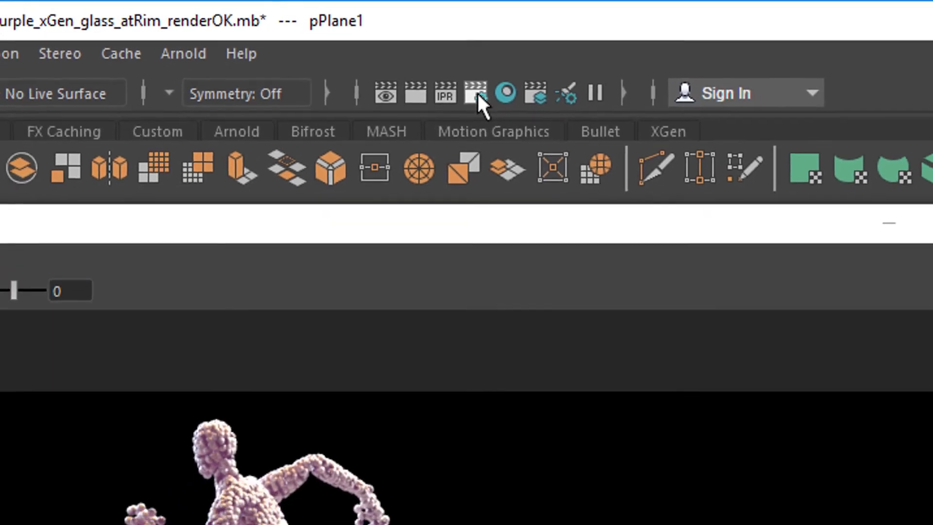
Step: Show Arnold Ray Depth settings: total 7, diffuse 1, specular 2, transmission 7
{"action": "left_click", "coordinate": [475, 93]}
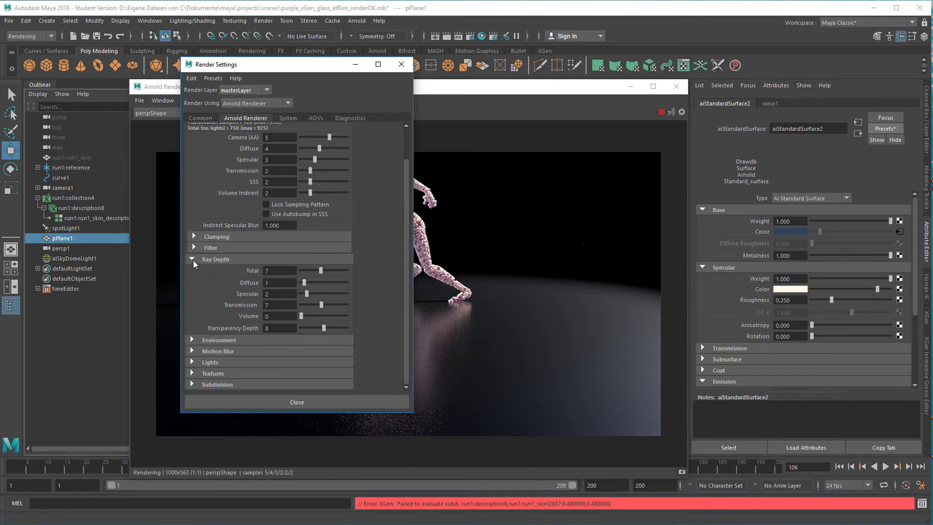
{"action": "left_click", "coordinate": [193, 259]}
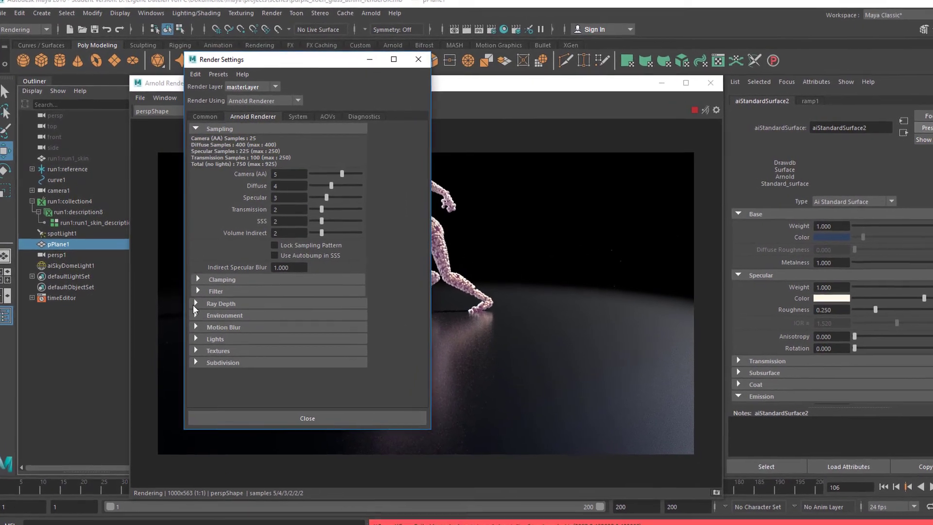
{"action": "left_click", "coordinate": [198, 303]}
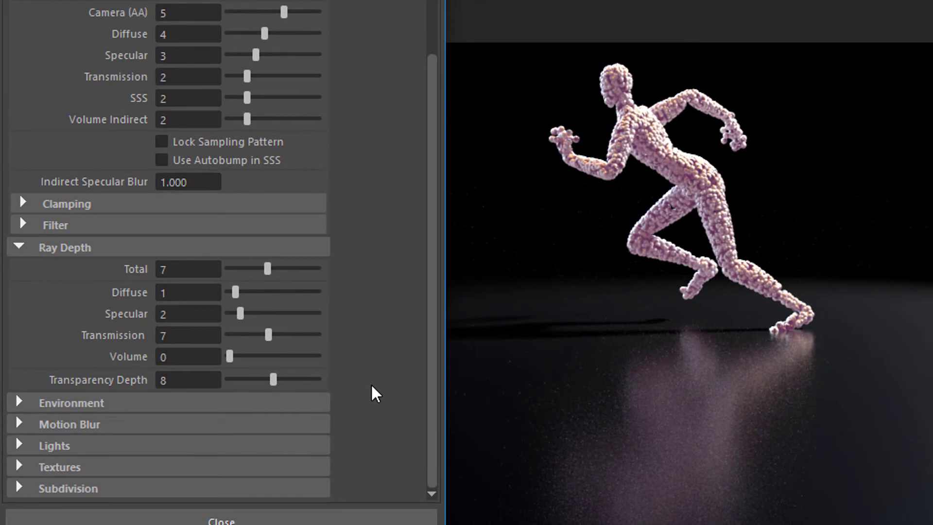
{"action": "mouse_move", "coordinate": [737, 465]}
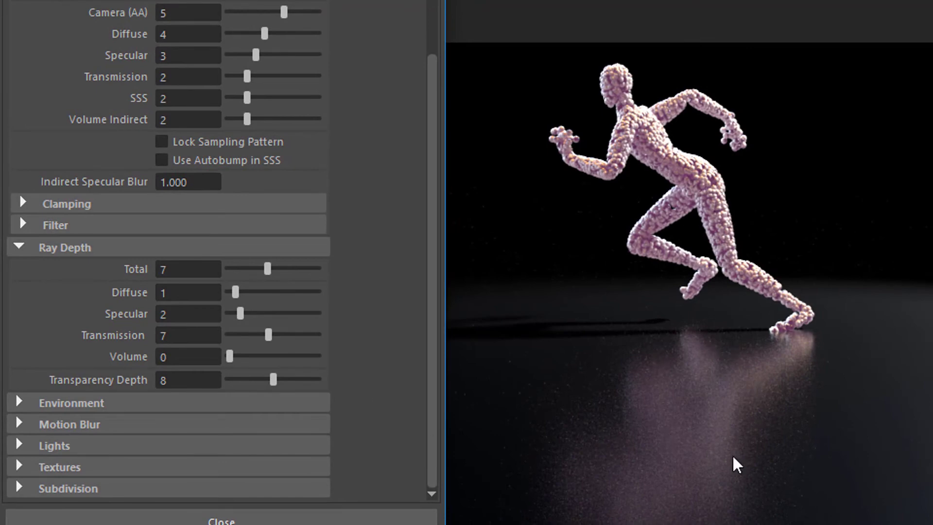
{"action": "mouse_move", "coordinate": [729, 483]}
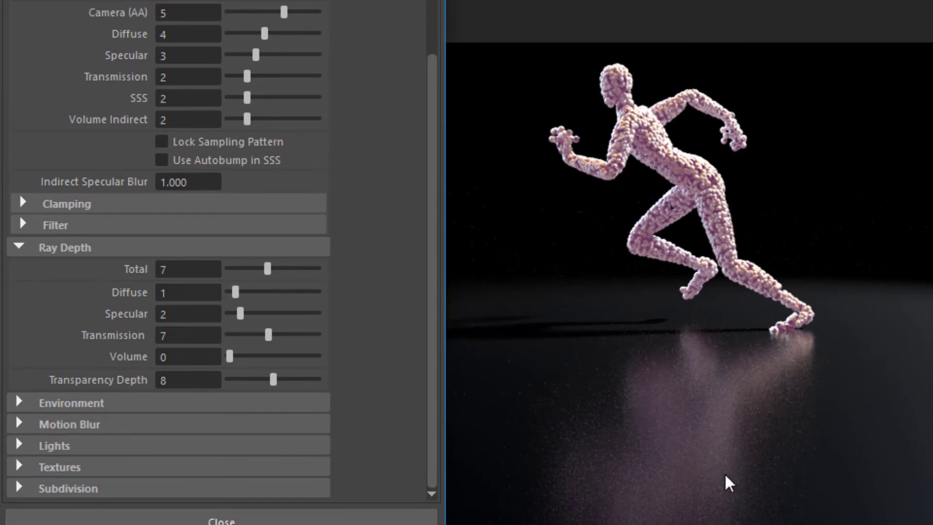
{"action": "mouse_move", "coordinate": [229, 307]}
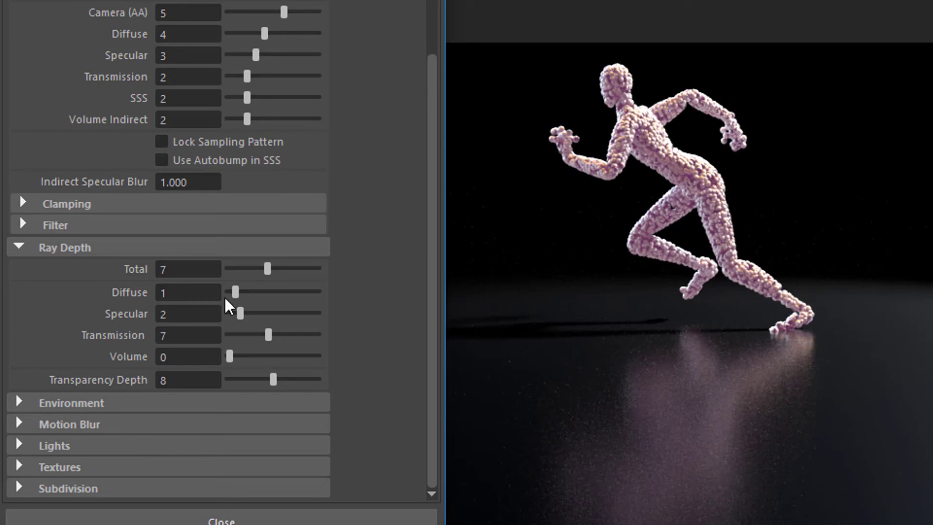
{"action": "mouse_move", "coordinate": [240, 324]}
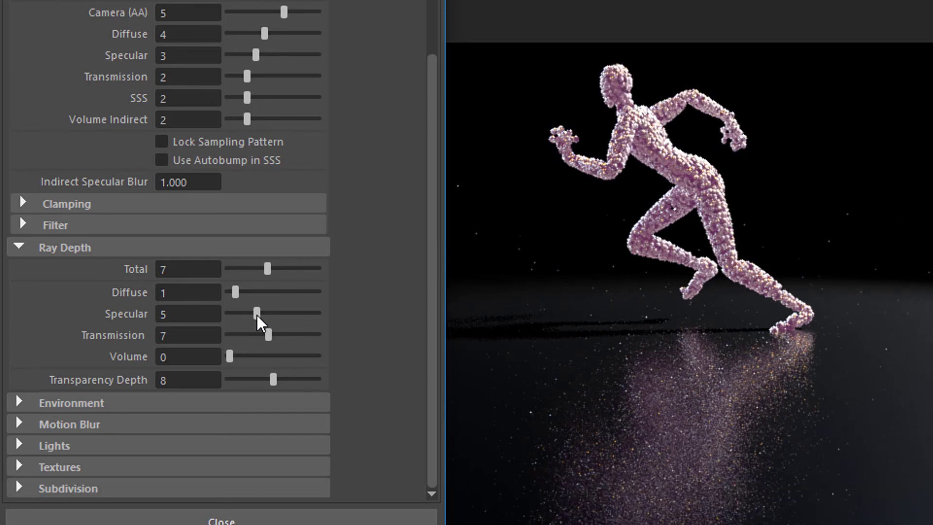
{"action": "mouse_move", "coordinate": [296, 325]}
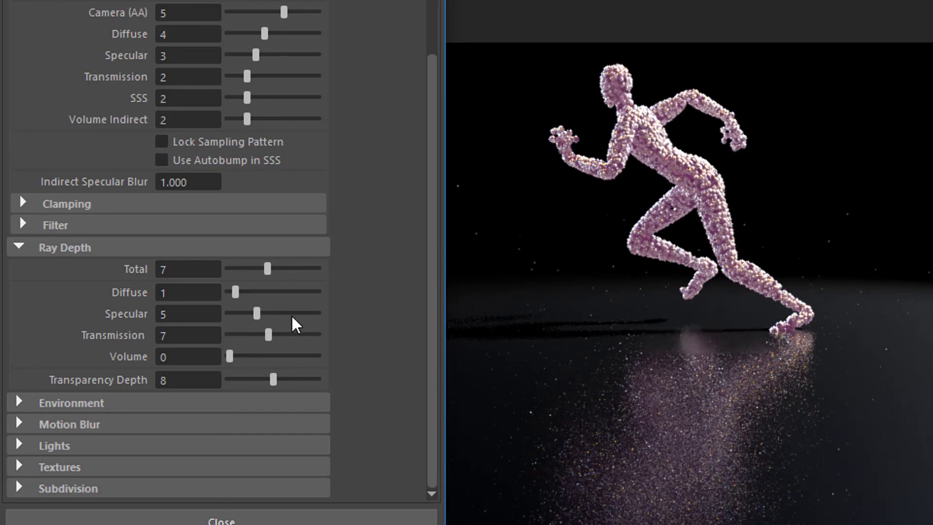
{"action": "mouse_move", "coordinate": [636, 402]}
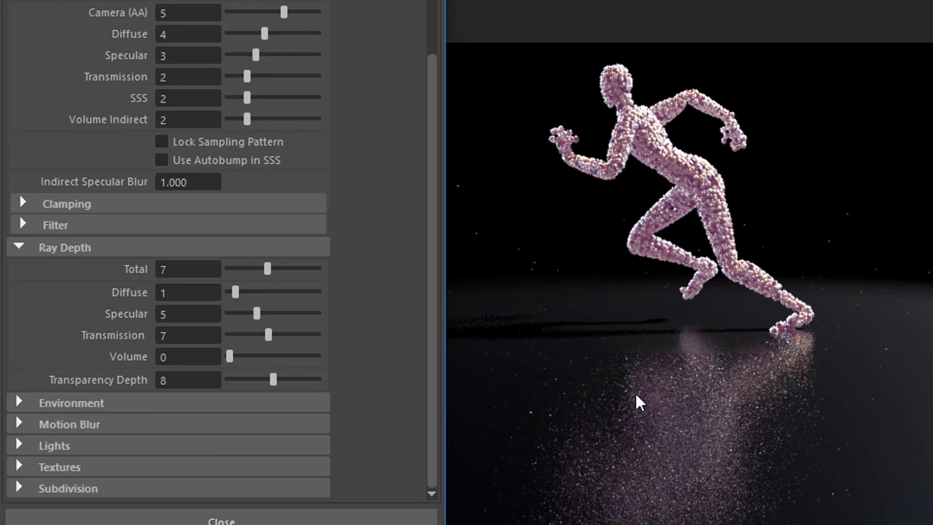
{"action": "mouse_move", "coordinate": [262, 324]}
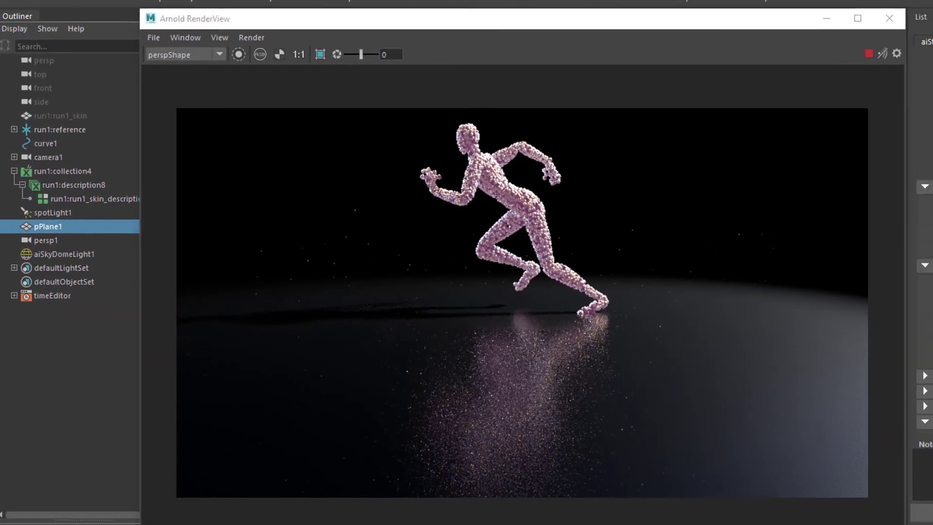
Step: Maximize Arnold RenderView to show the 2000x1126 close-up of the runner's legs
{"action": "left_click", "coordinate": [856, 18]}
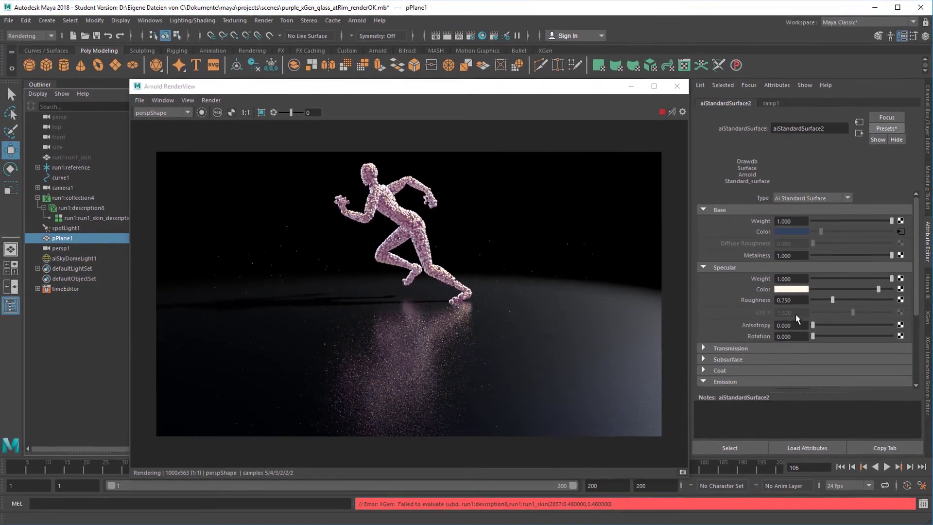
{"action": "left_click", "coordinate": [653, 85]}
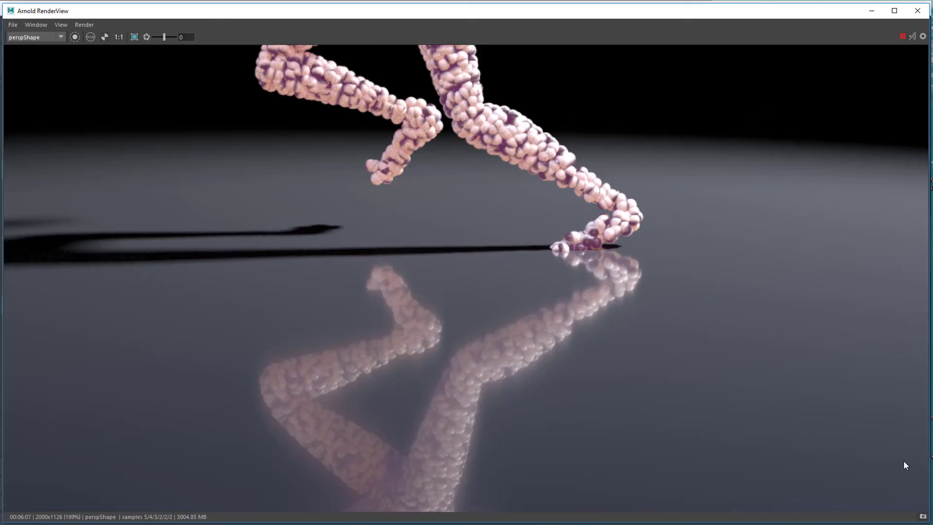